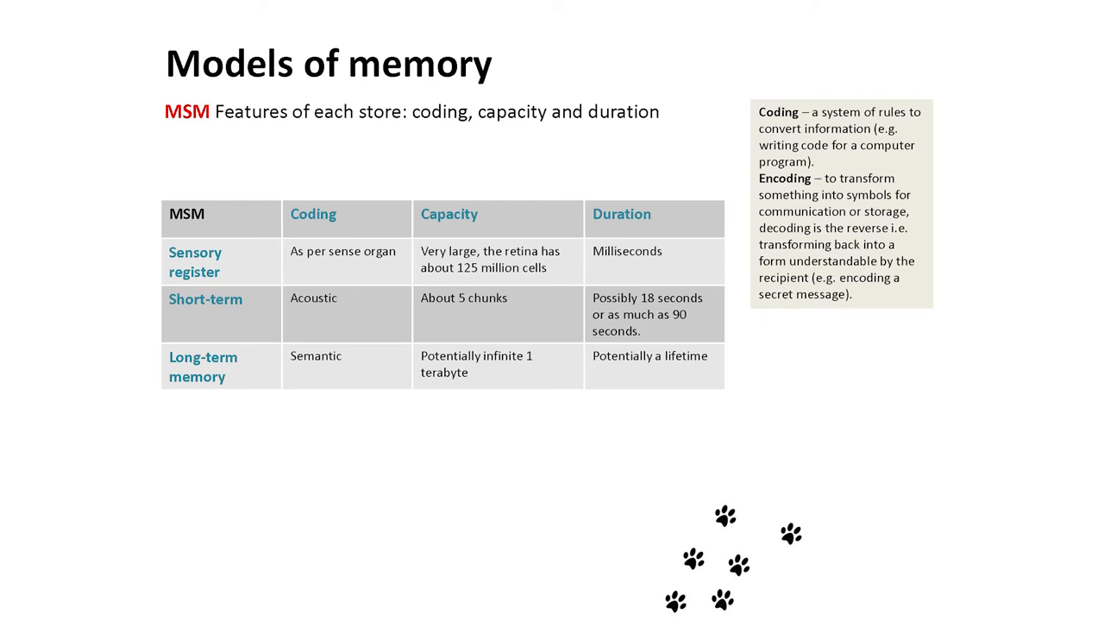
Advance to the Working Memory Model slide and reveal its Visuo-spatial sketchpad row.
key(right)
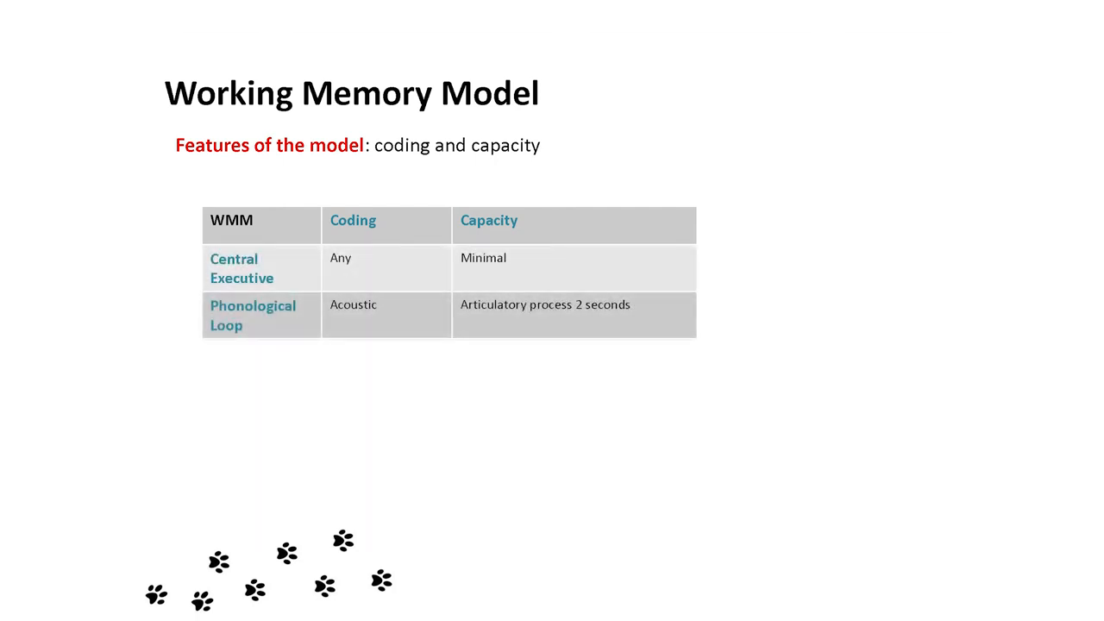
key(right)
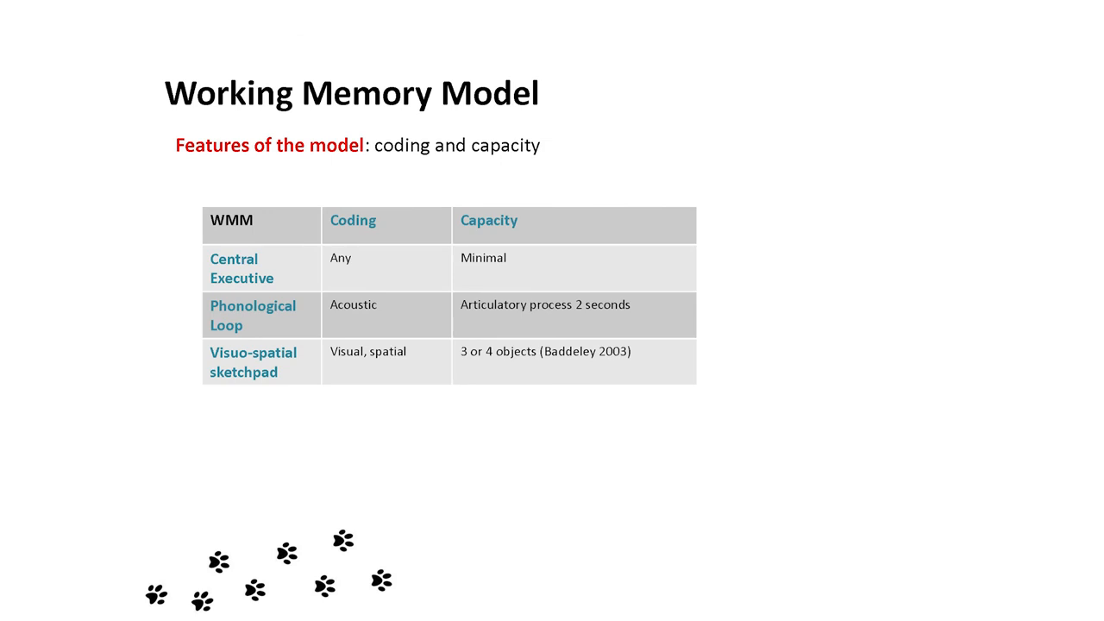